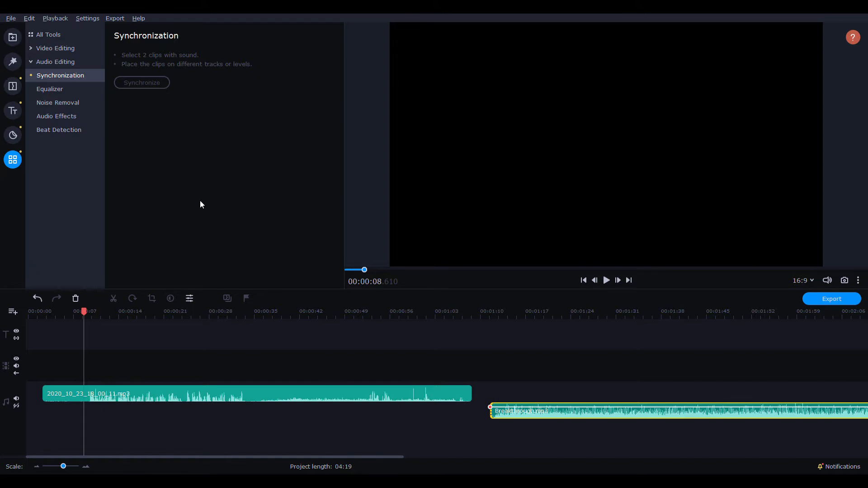
mouse_move(209, 207)
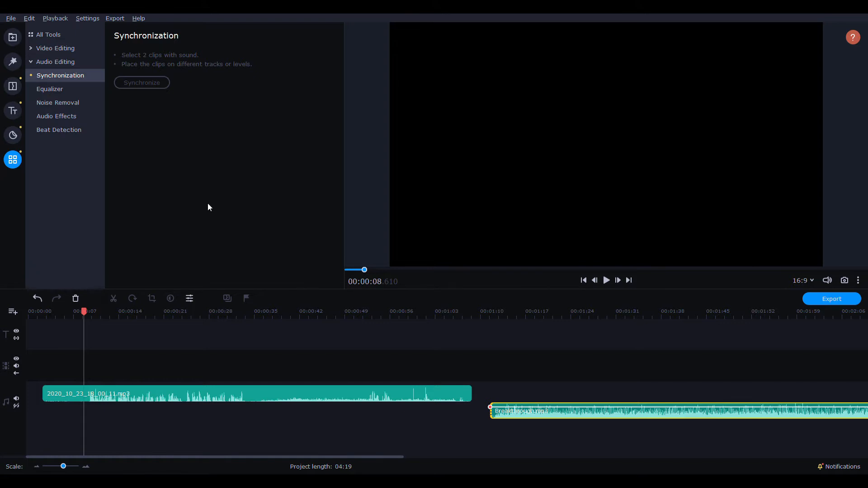
mouse_move(287, 414)
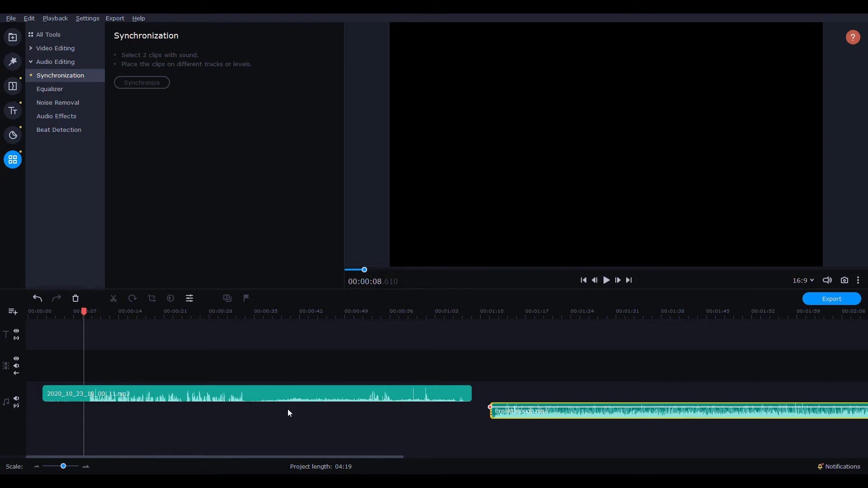
mouse_move(391, 426)
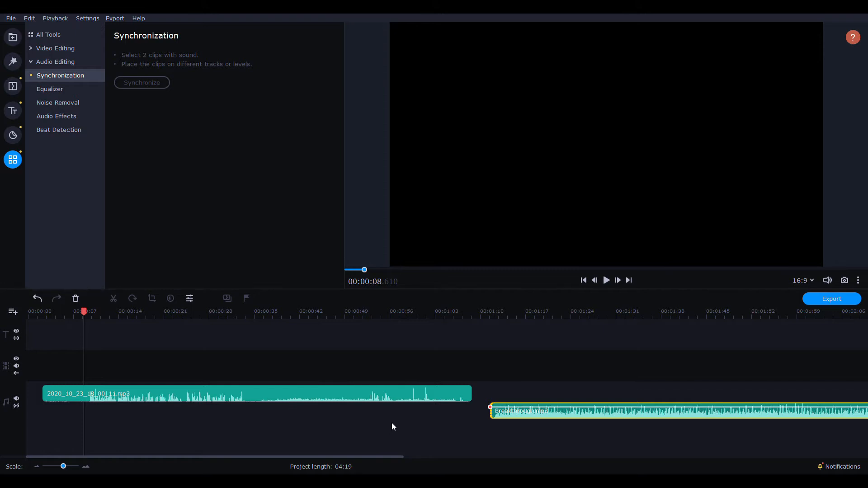
mouse_move(365, 361)
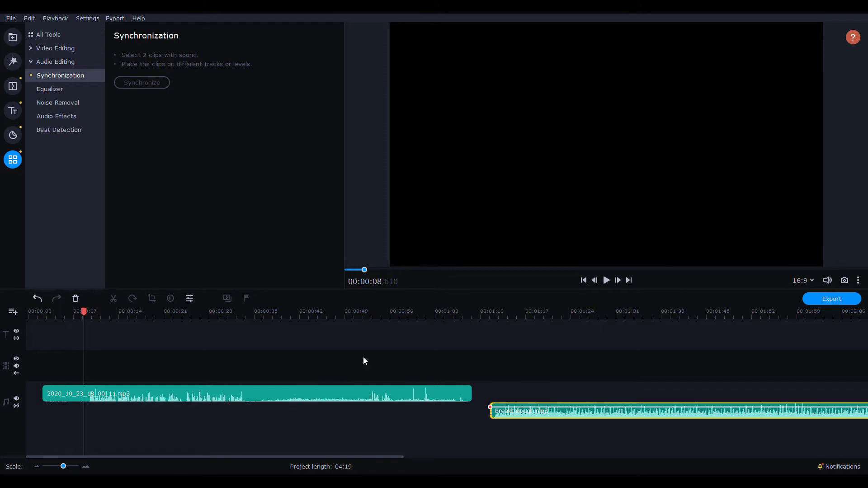
mouse_move(22, 54)
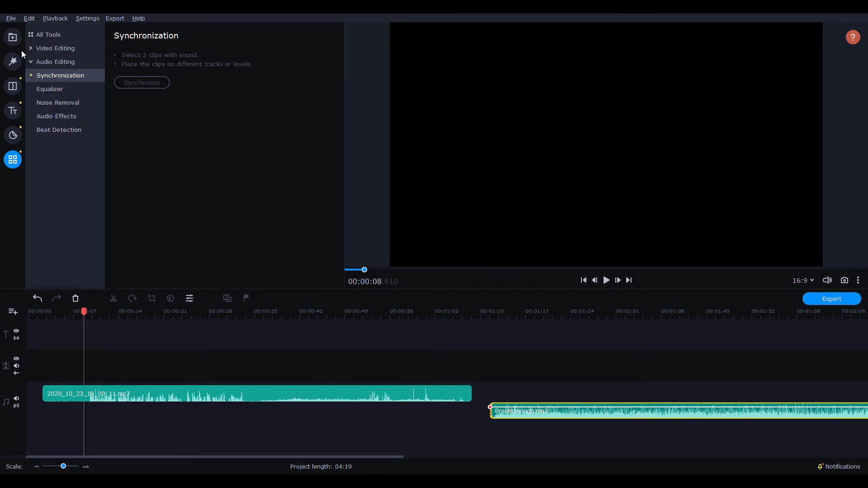
mouse_move(292, 164)
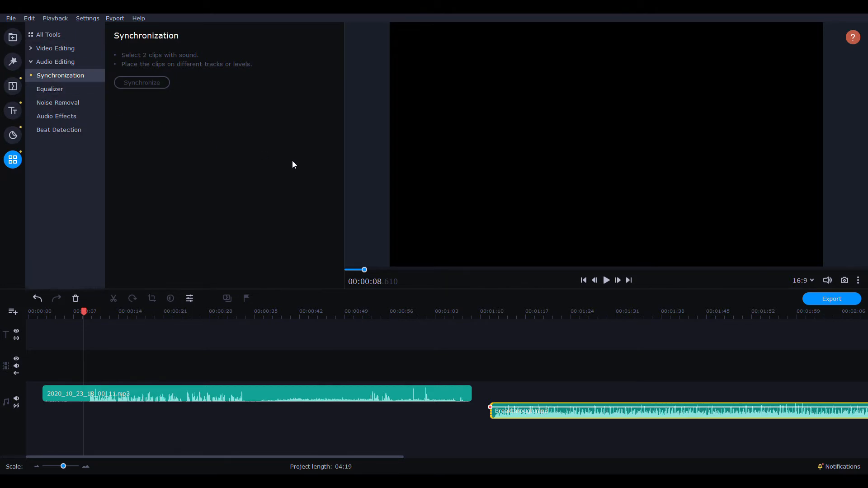
mouse_move(287, 306)
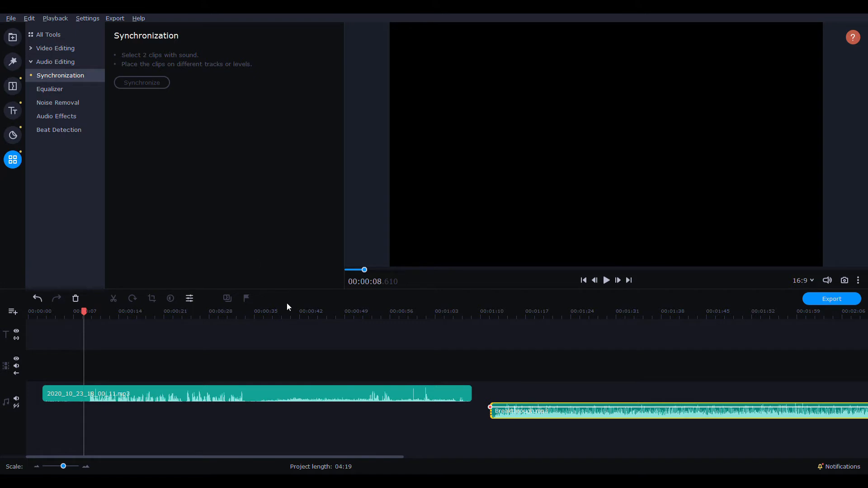
mouse_move(255, 387)
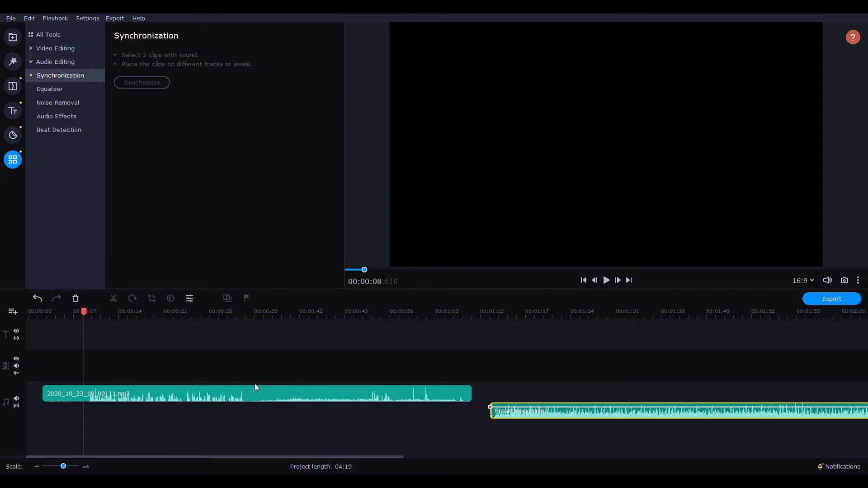
mouse_move(254, 396)
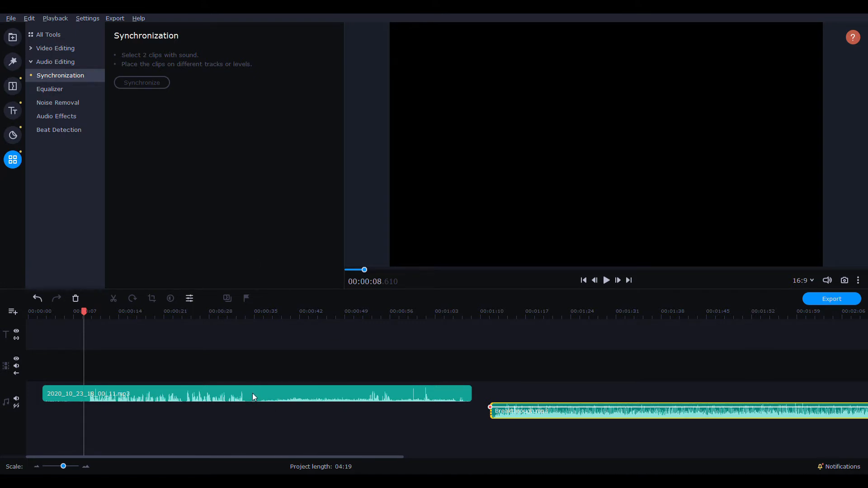
Attempt to synchronize the two selected clips and dismiss the failure message.
left_click(531, 443)
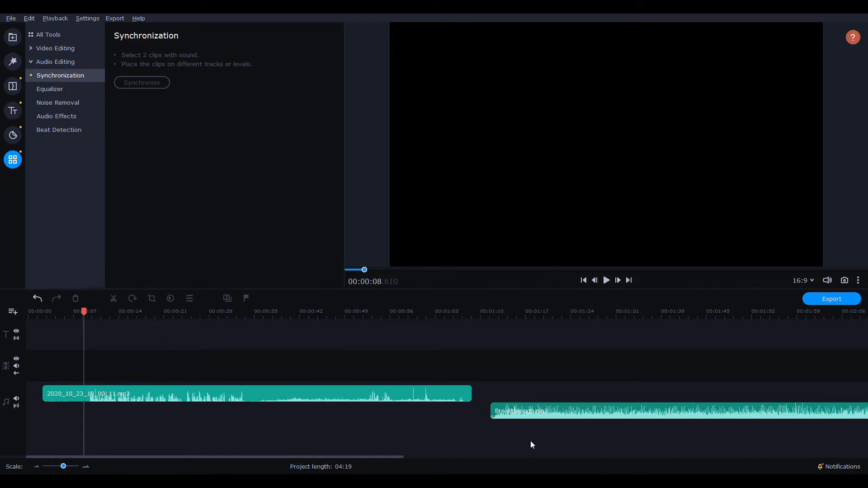
left_click(12, 37)
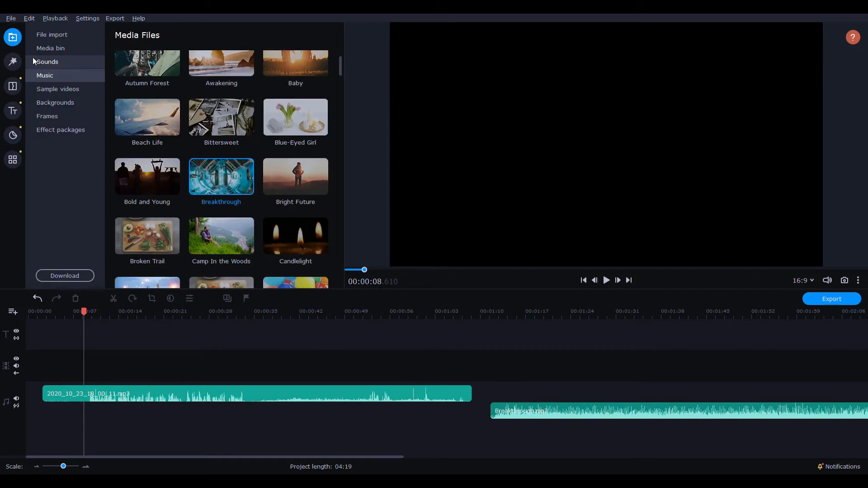
mouse_move(56, 141)
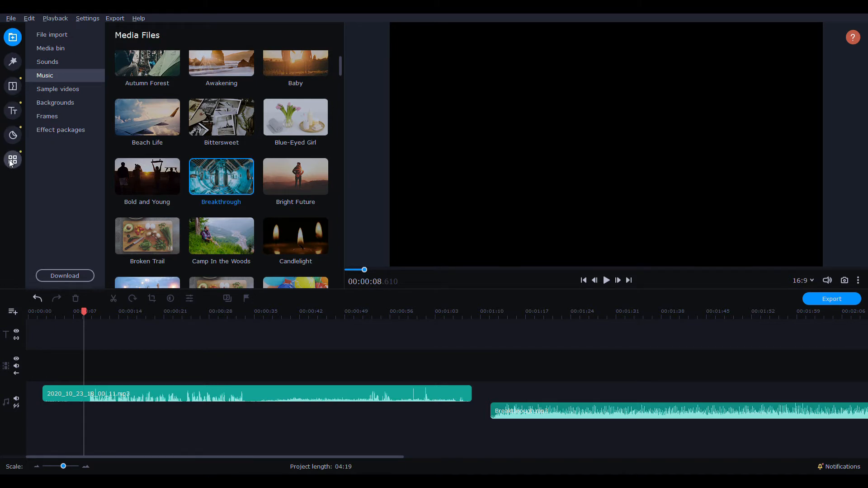
left_click(12, 160)
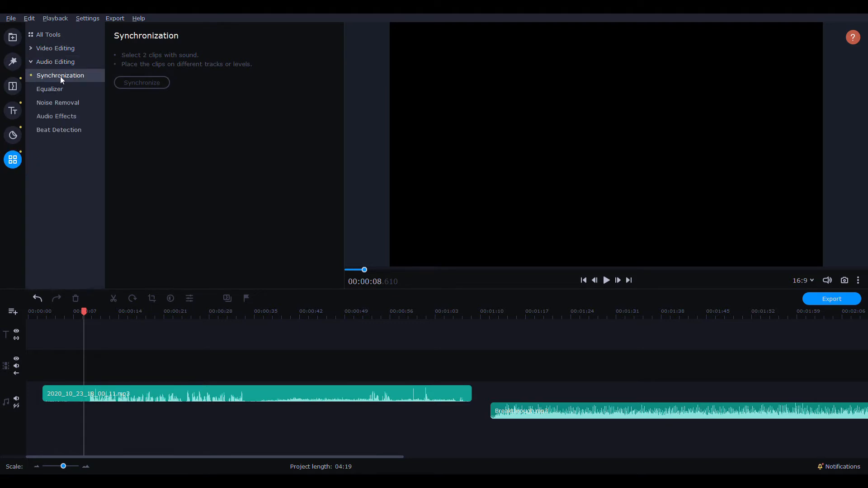
mouse_move(147, 94)
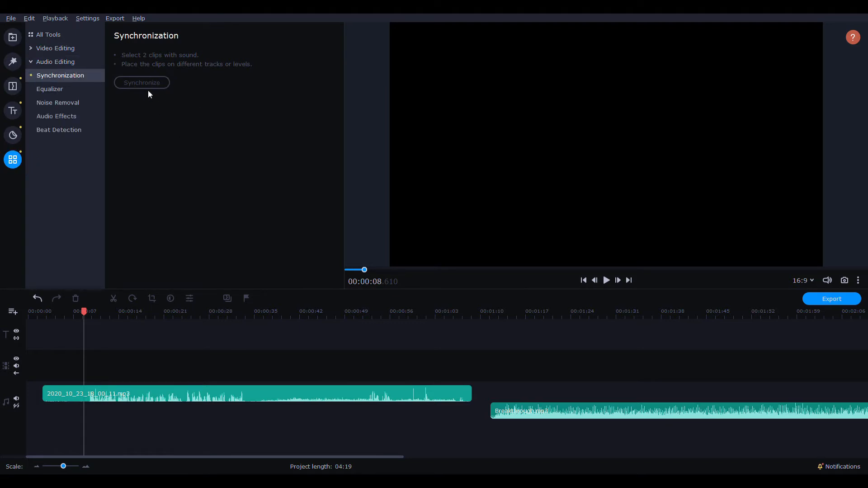
mouse_move(282, 235)
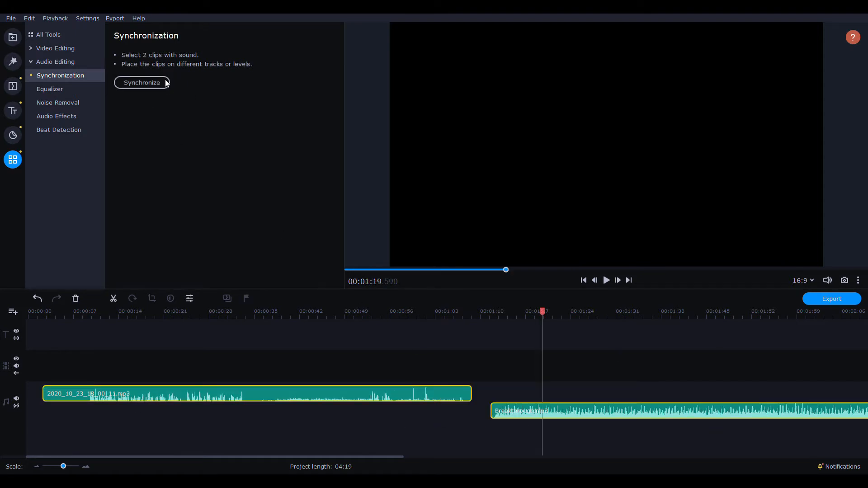
mouse_move(154, 56)
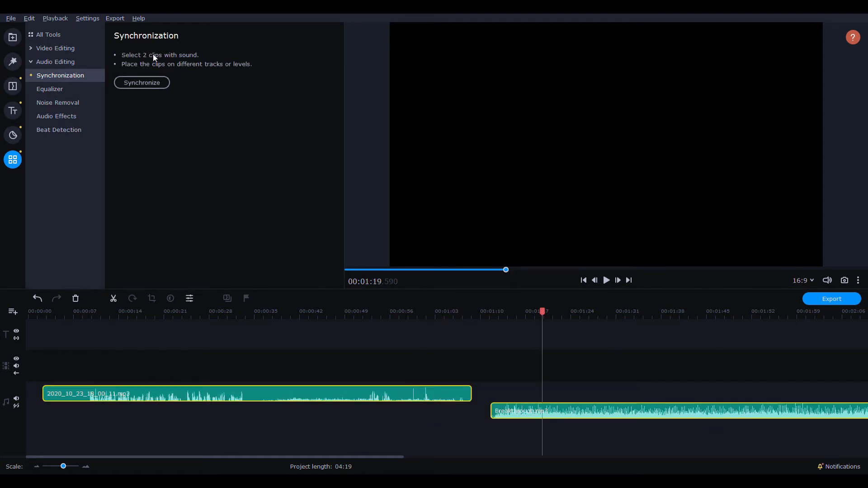
mouse_move(371, 364)
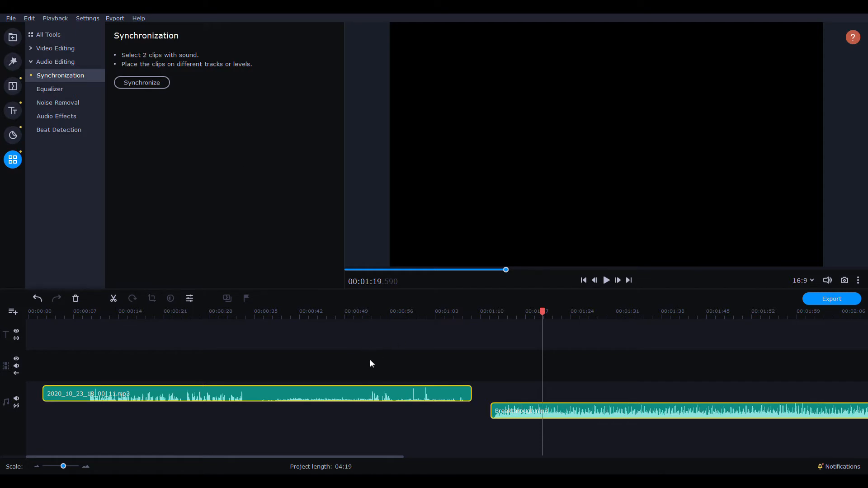
mouse_move(478, 407)
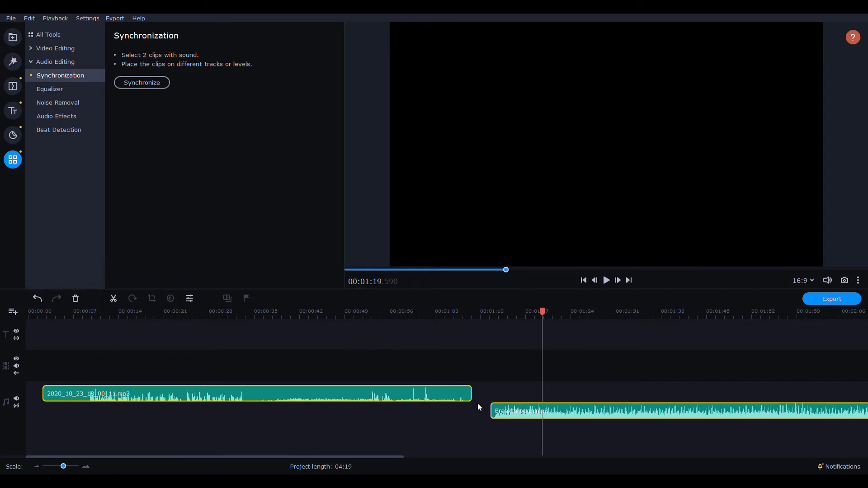
mouse_move(226, 208)
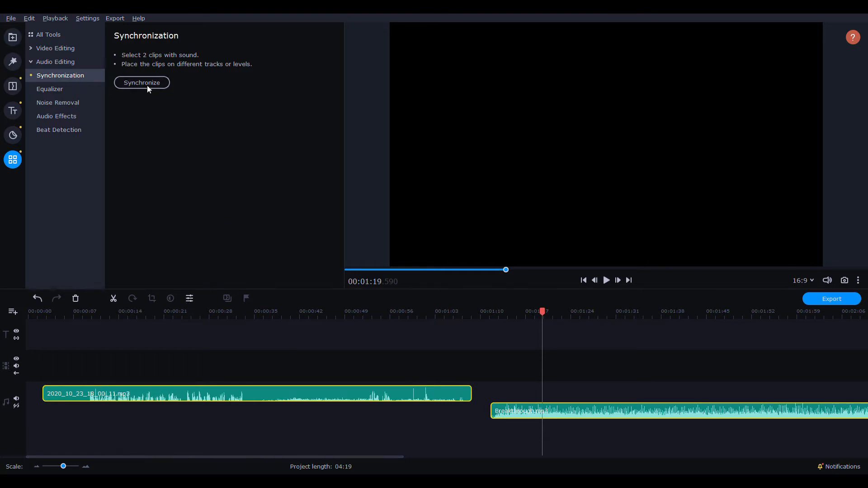
mouse_move(193, 139)
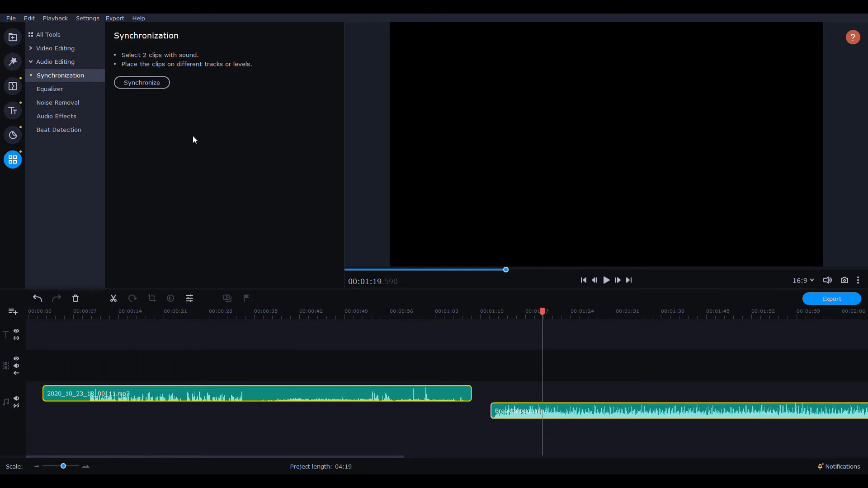
left_click(141, 82)
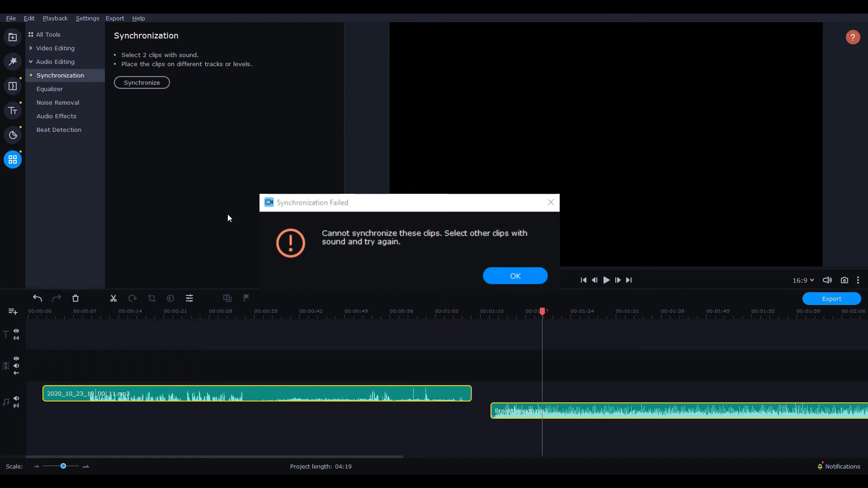
left_click(513, 276)
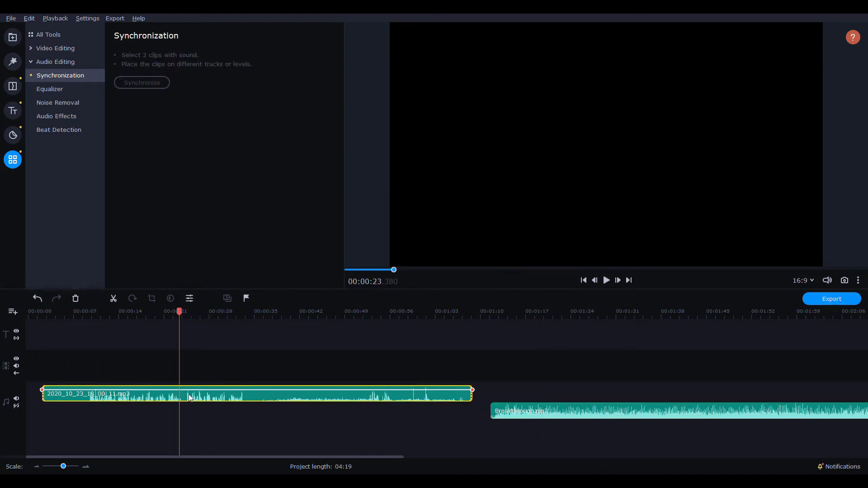
Split the voice recording at about 00:00:33 and play back from the split point.
left_click(244, 311)
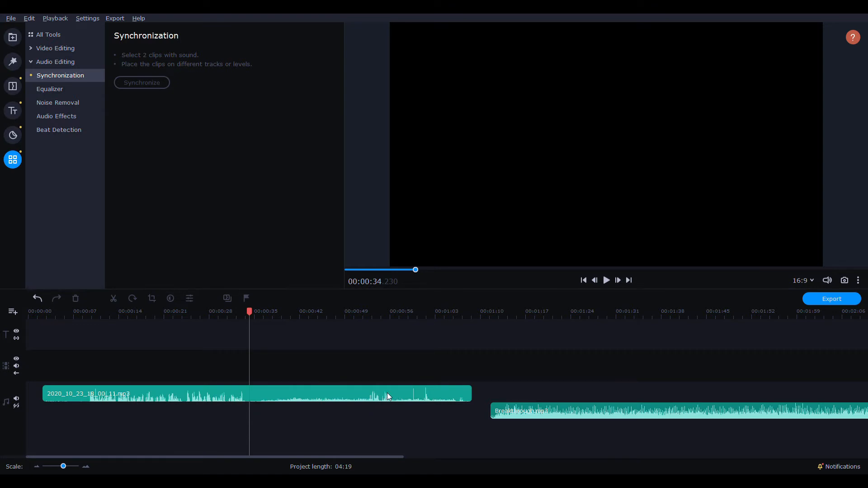
mouse_move(248, 417)
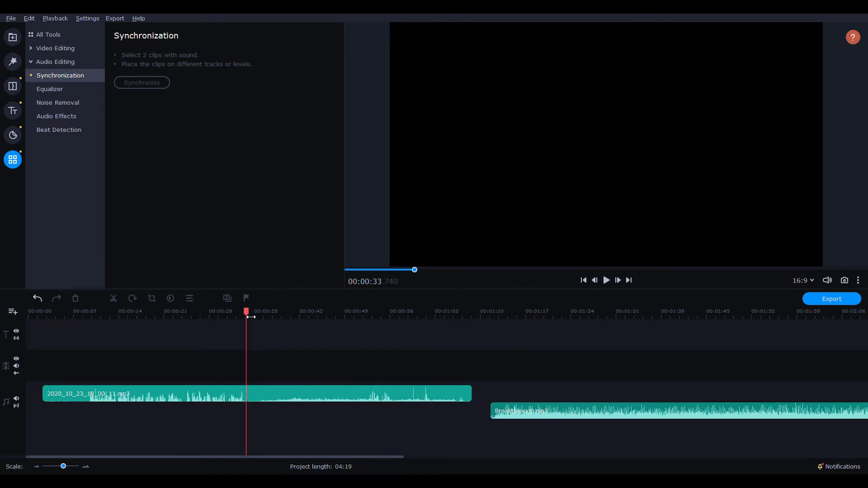
left_click(221, 394)
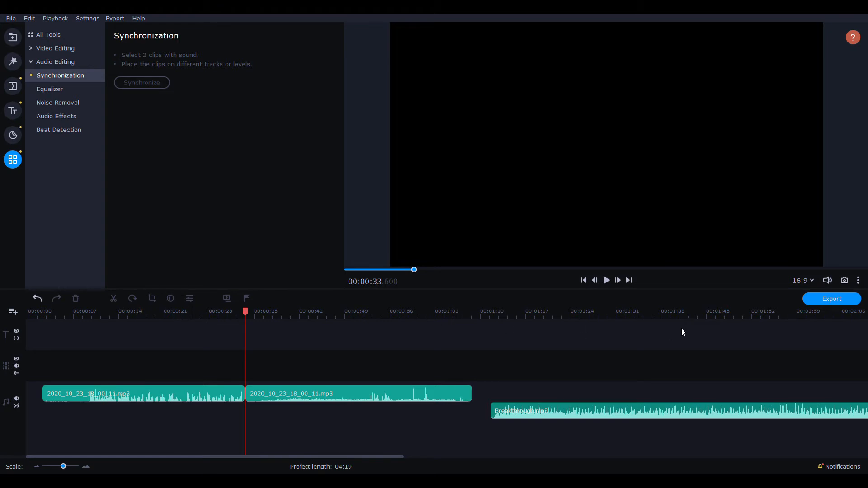
left_click(606, 280)
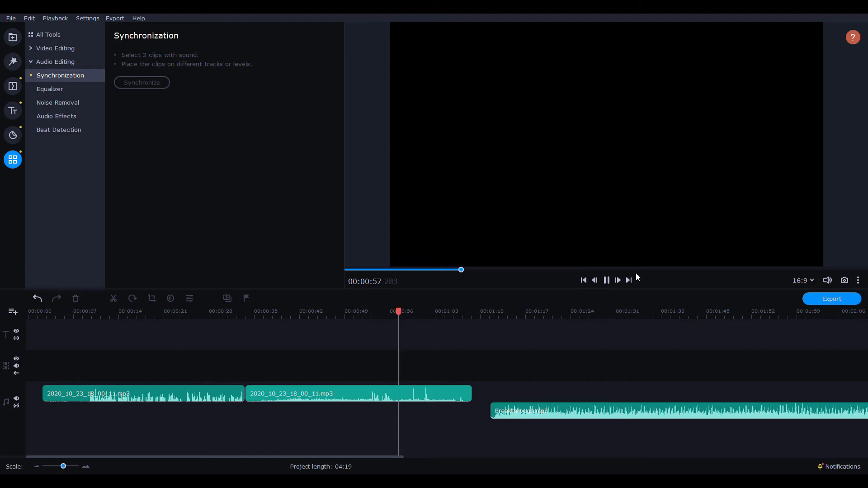
left_click(496, 312)
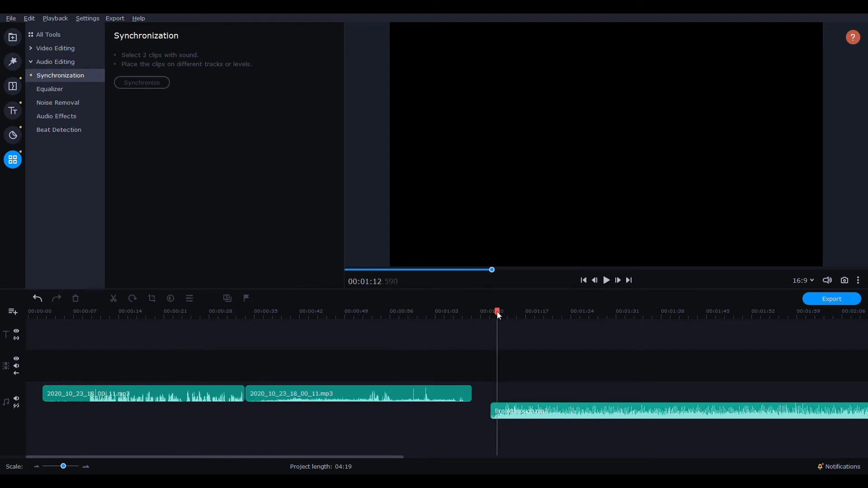
left_click(606, 280)
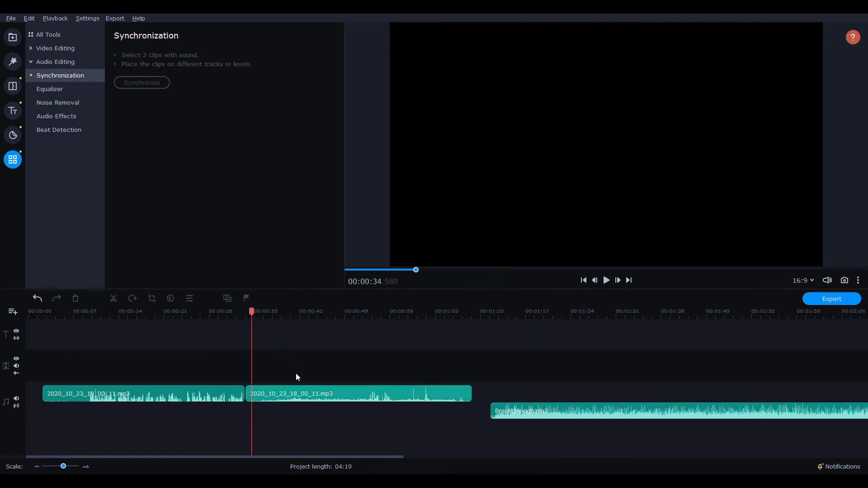
Play the first voice piece from its start, then stop playback.
left_click(114, 311)
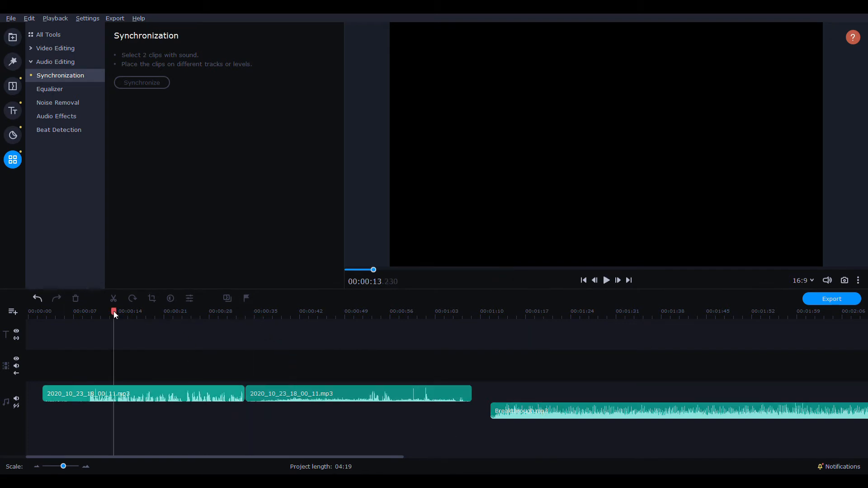
left_click(606, 280)
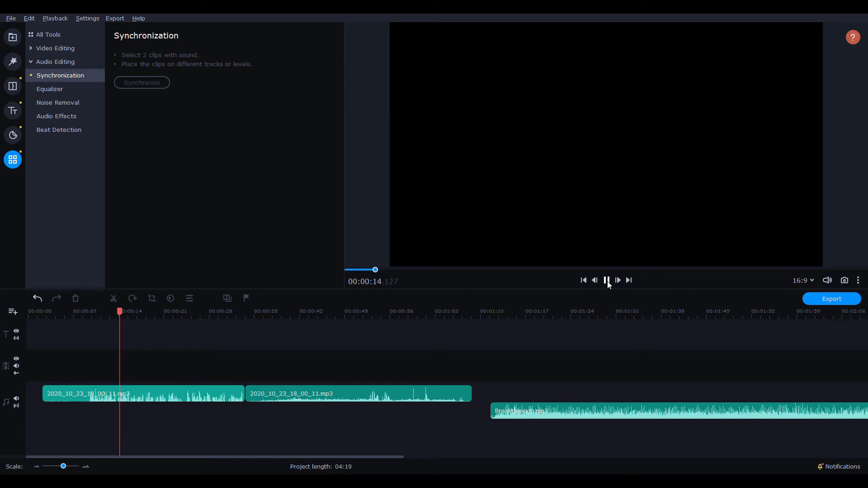
left_click(605, 281)
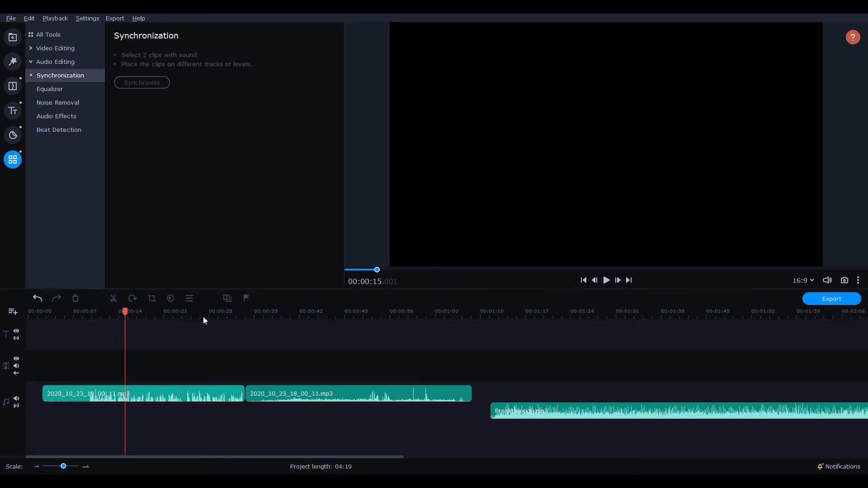
left_click(359, 393)
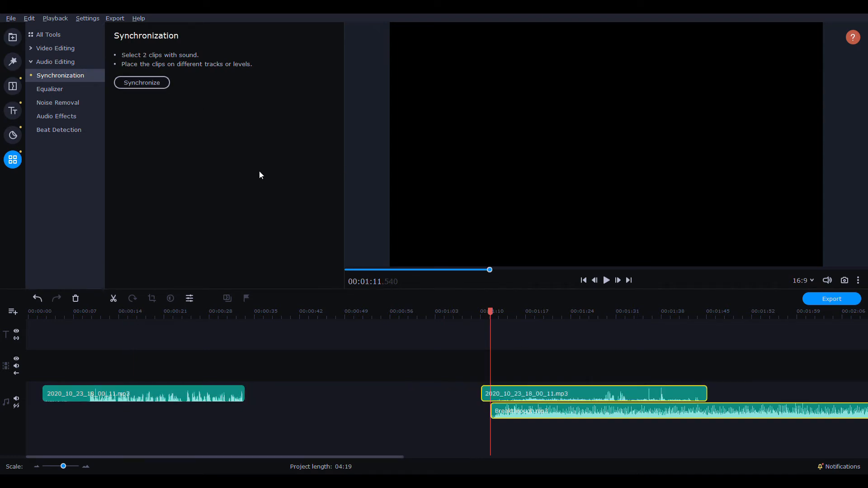
mouse_move(436, 368)
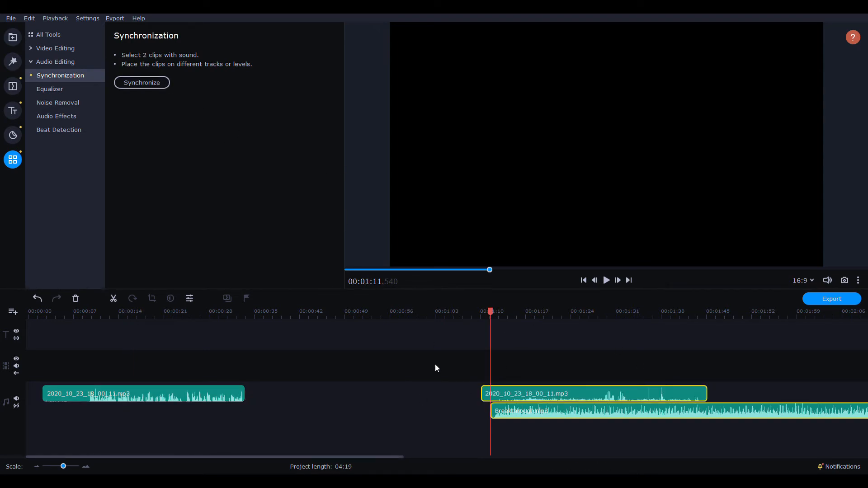
Preview the second voice piece playing over the start of the music clip.
left_click(606, 280)
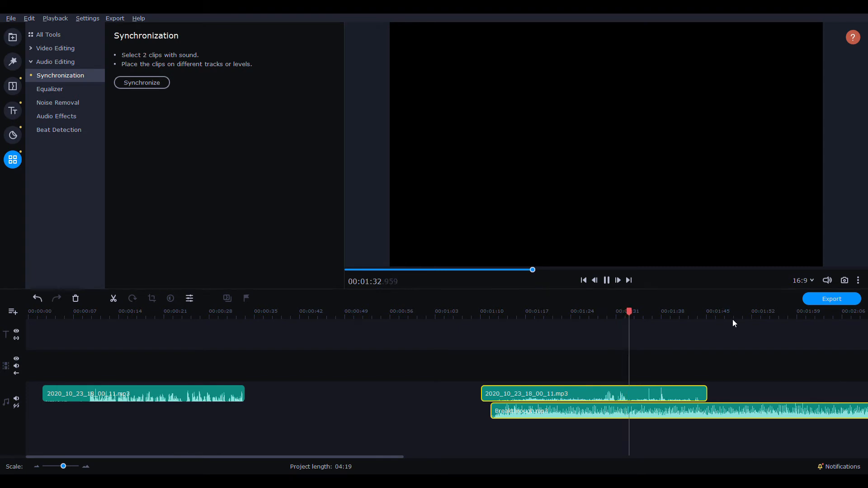
left_click(606, 279)
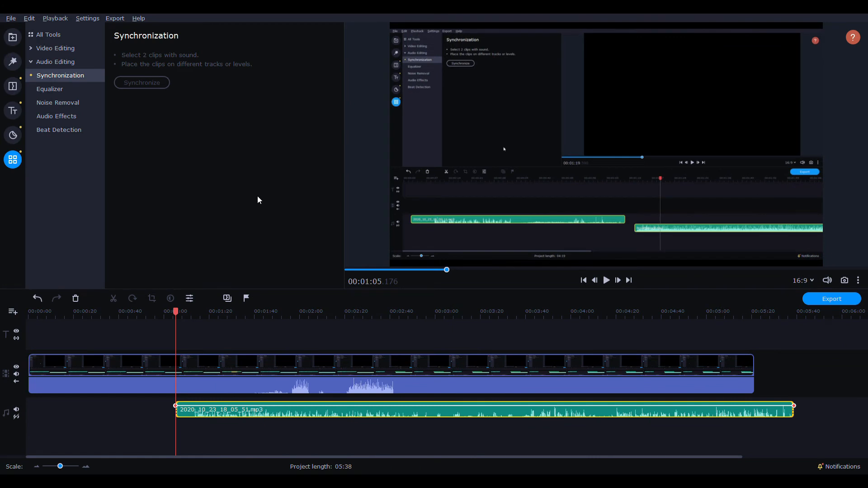
mouse_move(254, 239)
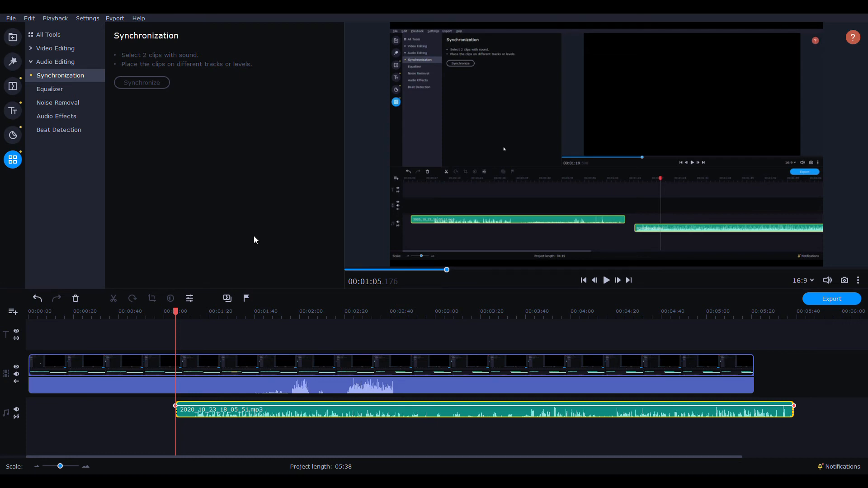
mouse_move(320, 313)
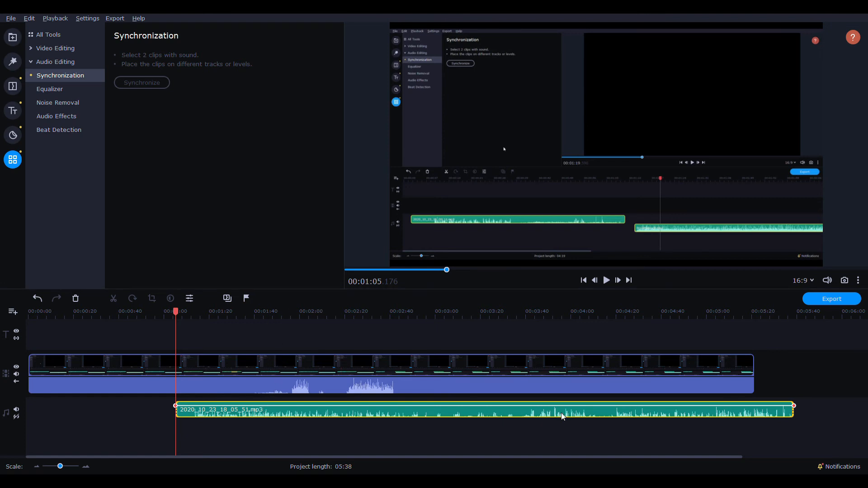
mouse_move(286, 382)
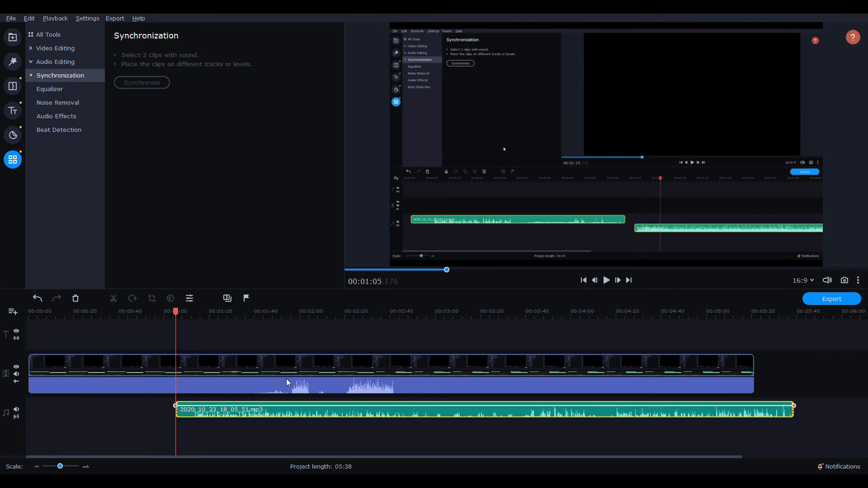
mouse_move(587, 386)
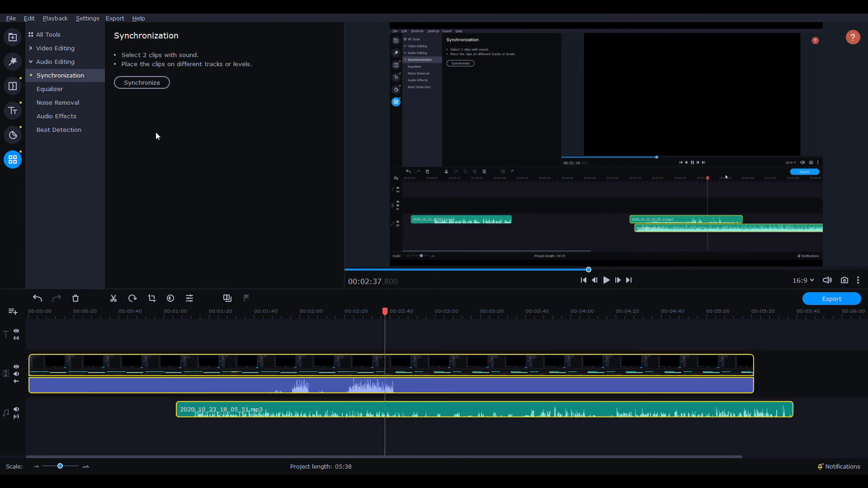
mouse_move(524, 267)
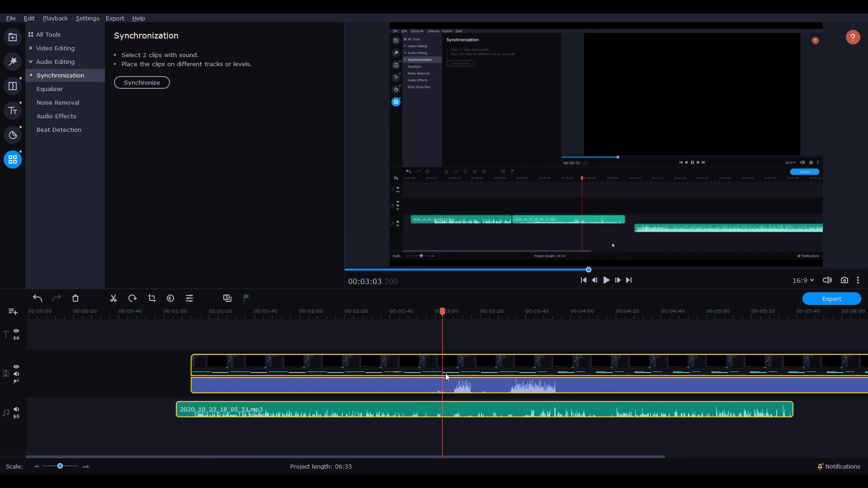
mouse_move(436, 303)
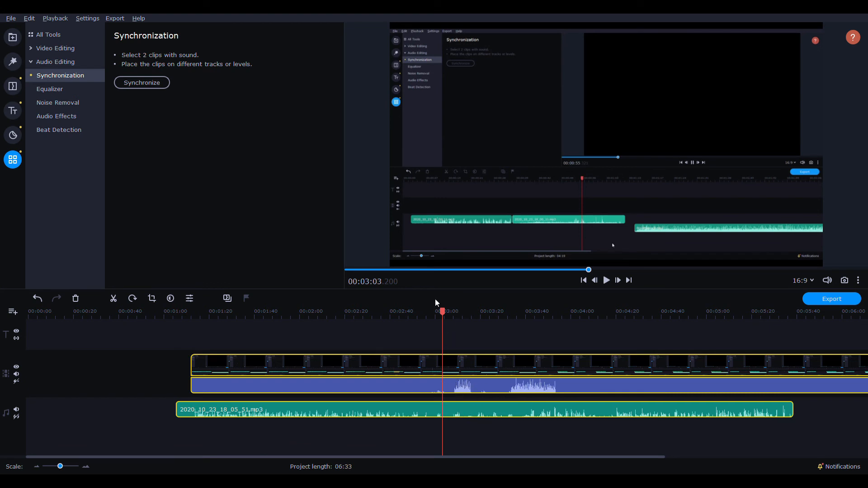
mouse_move(609, 309)
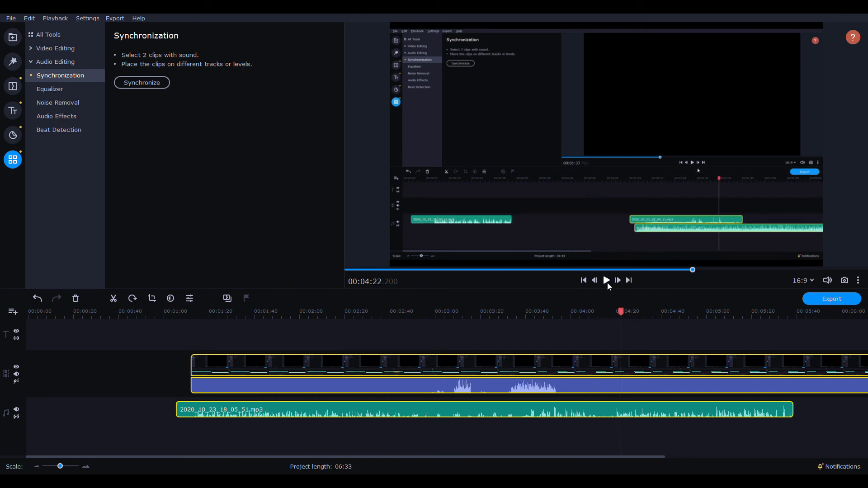
mouse_move(603, 305)
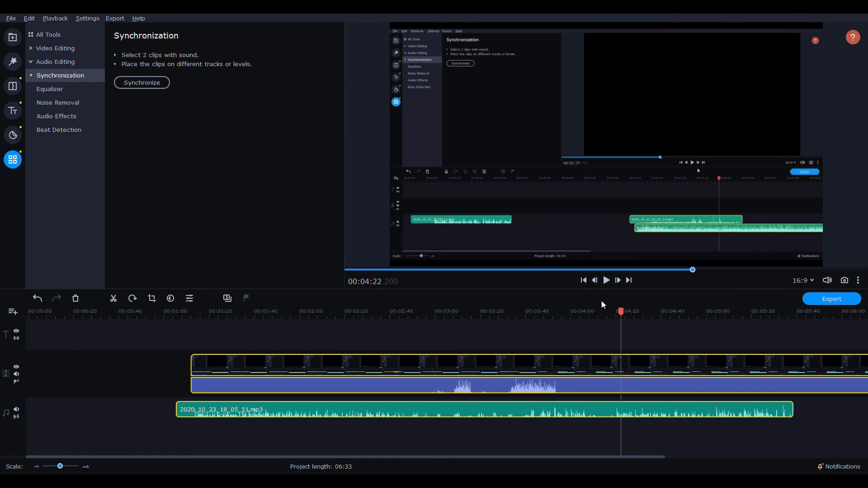
mouse_move(581, 334)
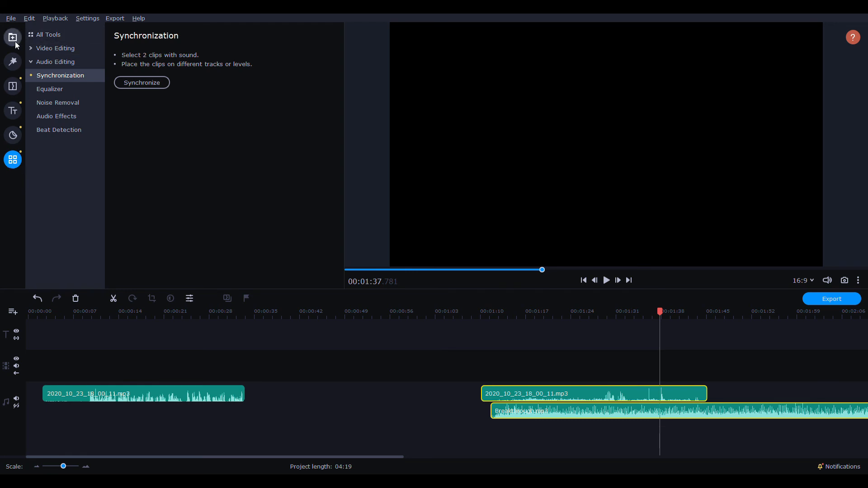
left_click(56, 61)
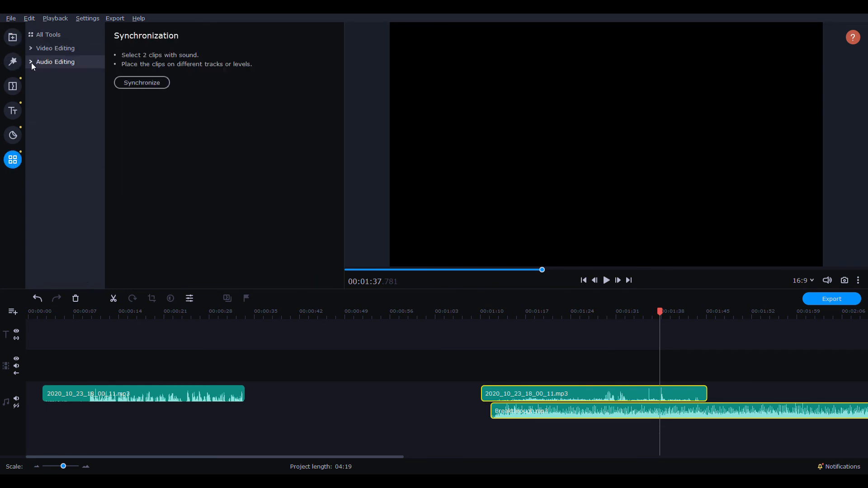
left_click(55, 61)
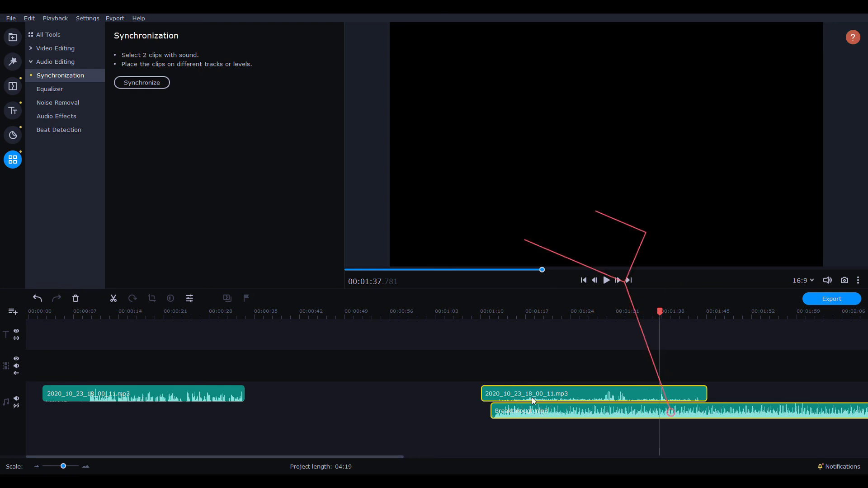
left_click(141, 82)
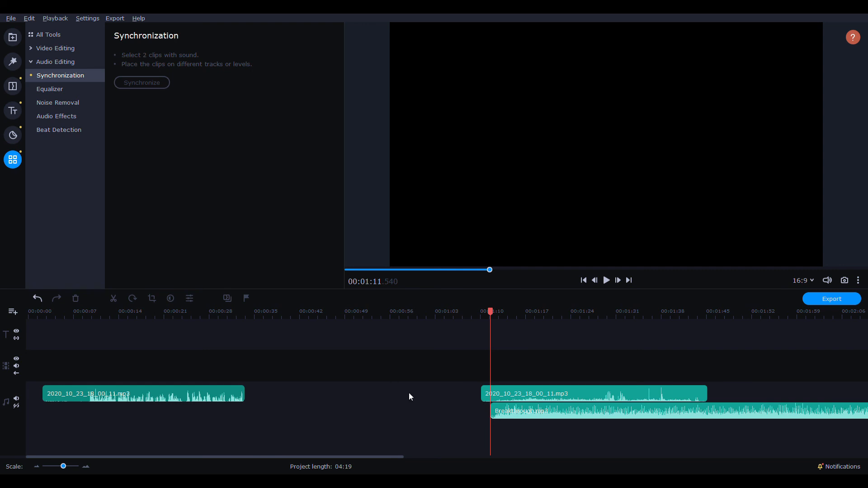
mouse_move(407, 388)
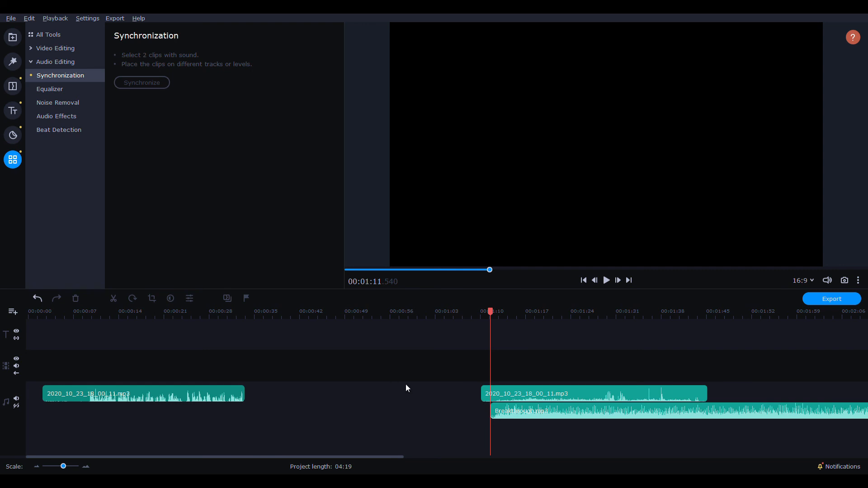